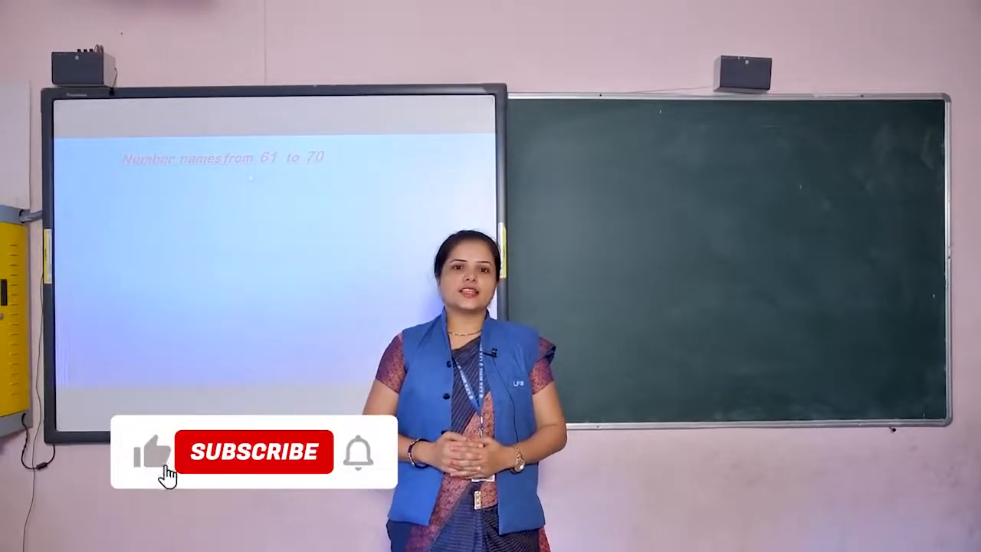
{"action": "left_click", "coordinate": [252, 451]}
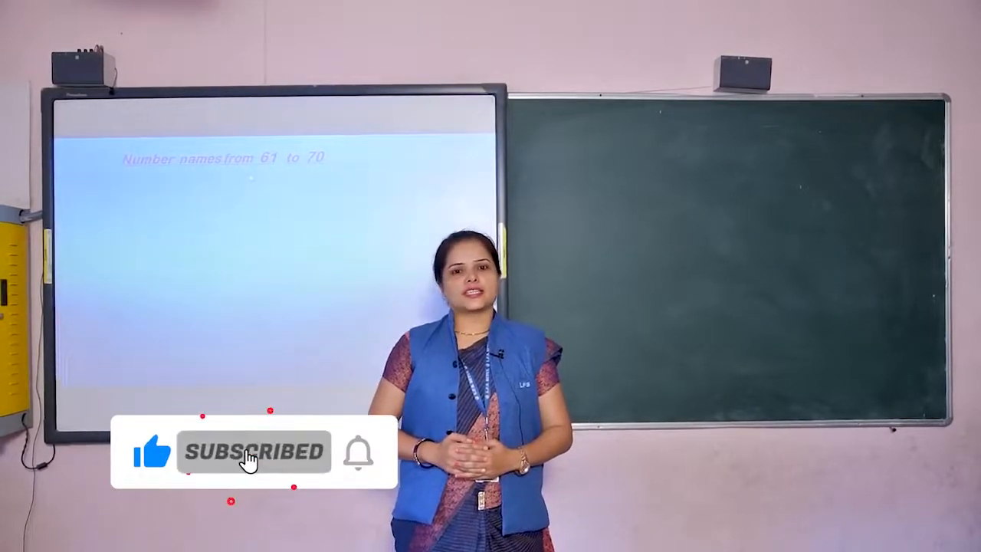